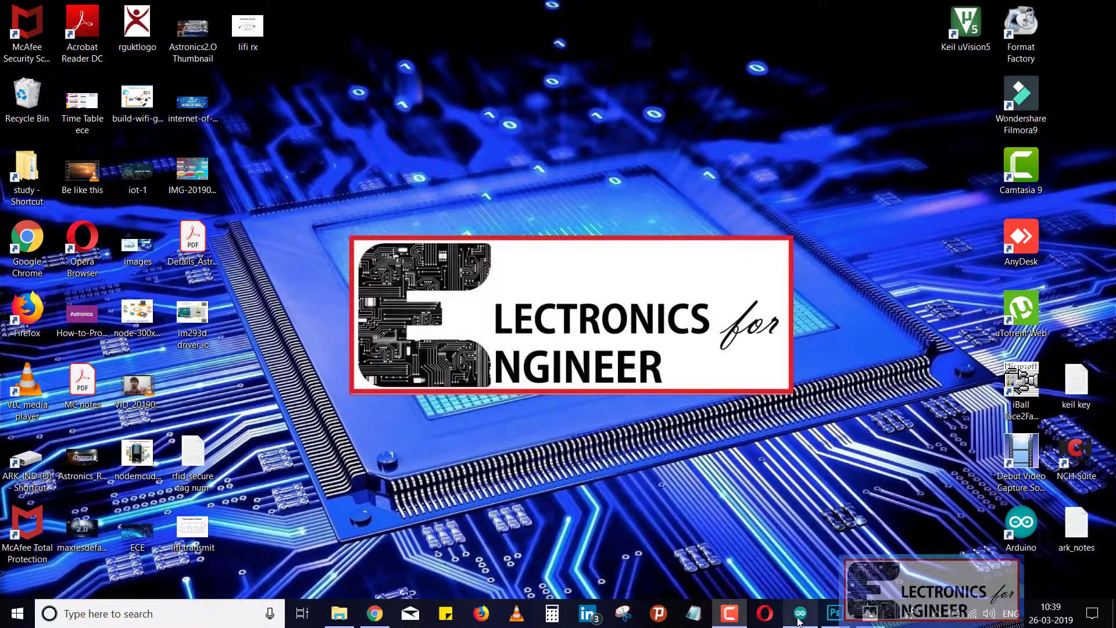
Step: Switch to the Arduino IDE window showing the arduino_lcd sketch from the taskbar
{"action": "left_click", "coordinate": [800, 613]}
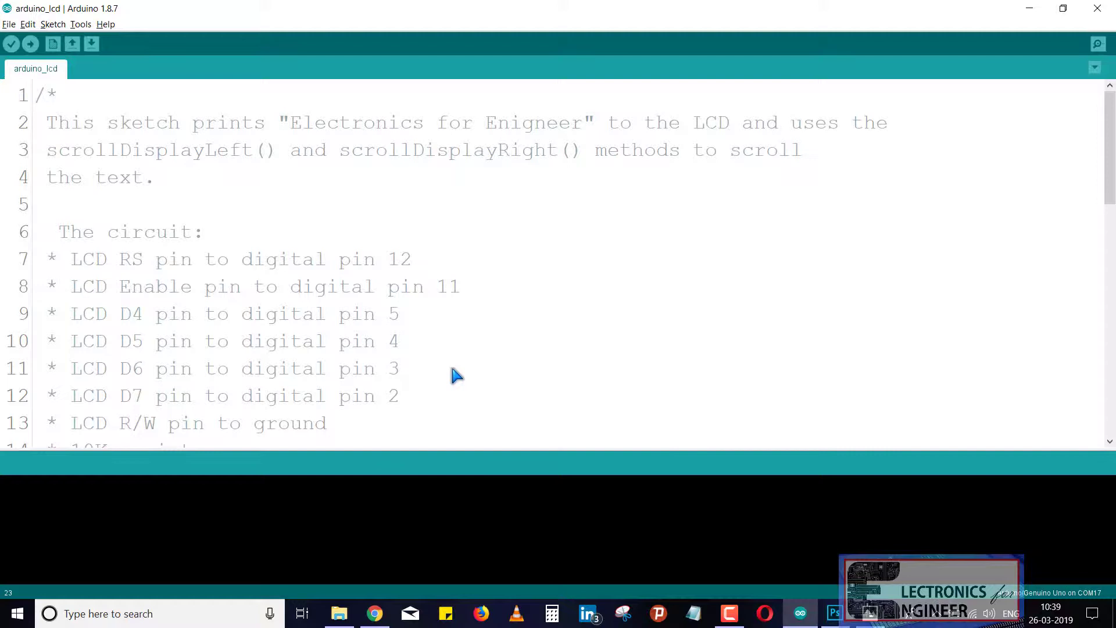
{"action": "scroll", "scroll_direction": "down", "scroll_amount": 3}
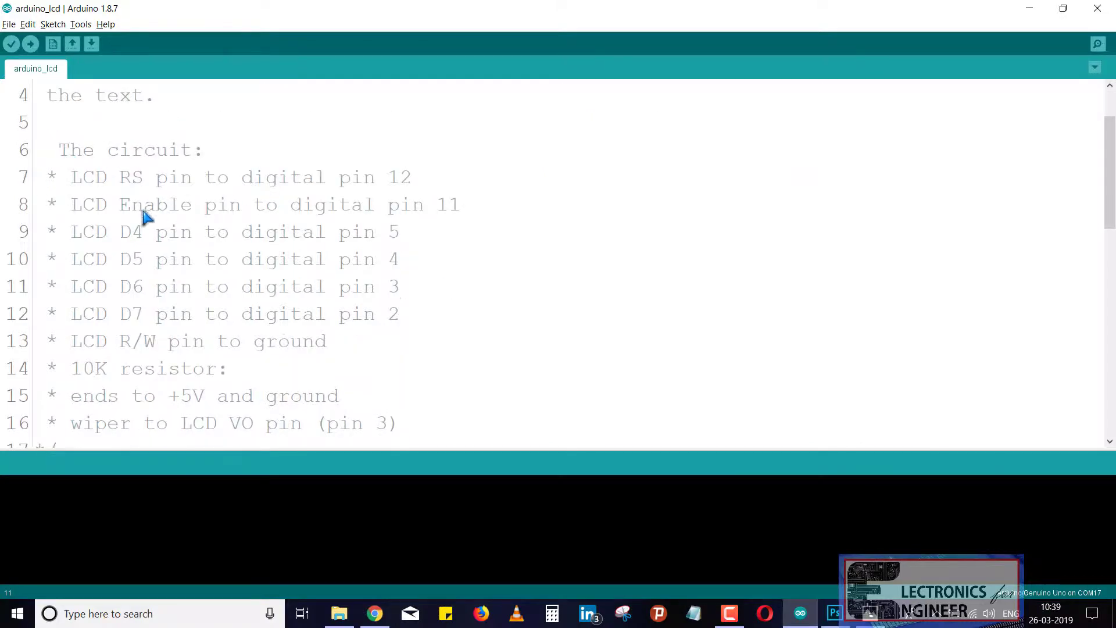
{"action": "scroll", "scroll_direction": "down", "scroll_amount": 3}
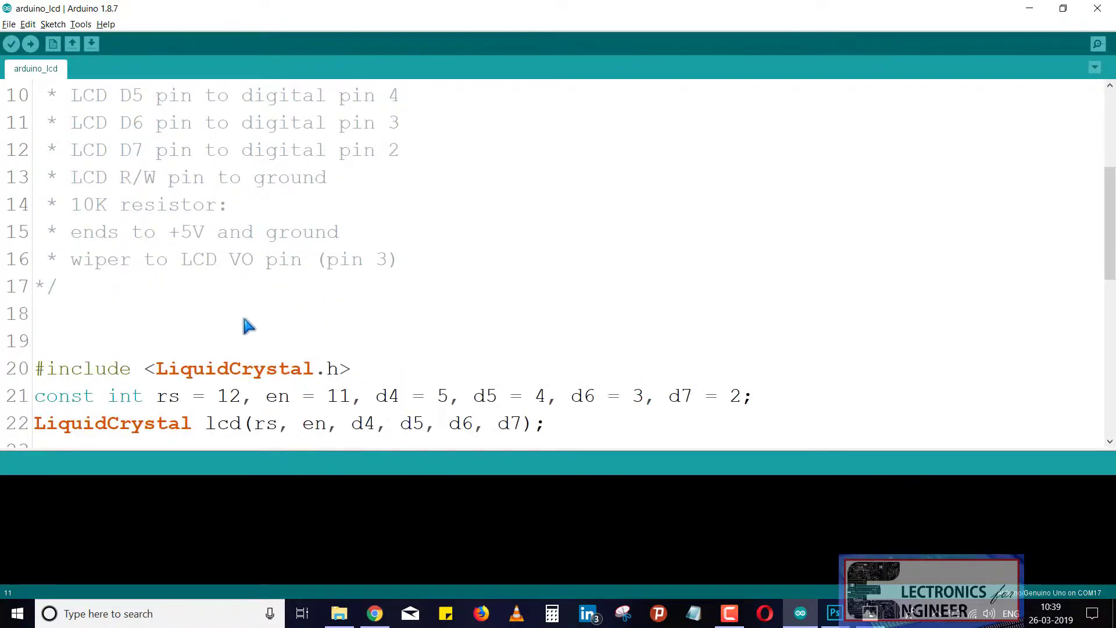
{"action": "scroll", "scroll_direction": "down", "scroll_amount": 3}
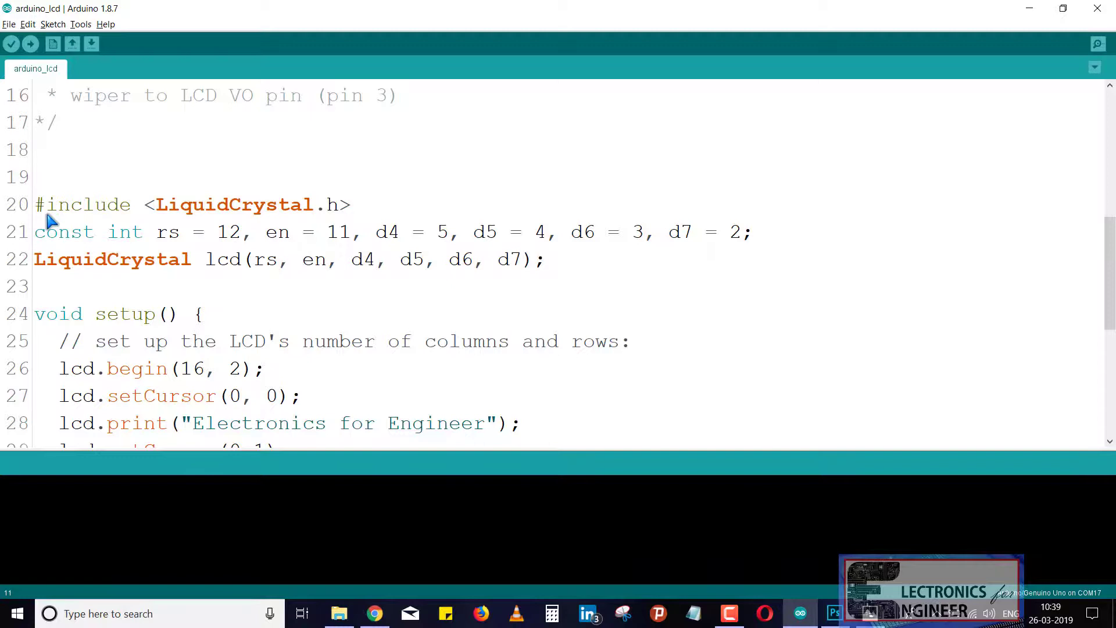
{"action": "mouse_move", "coordinate": [163, 217]}
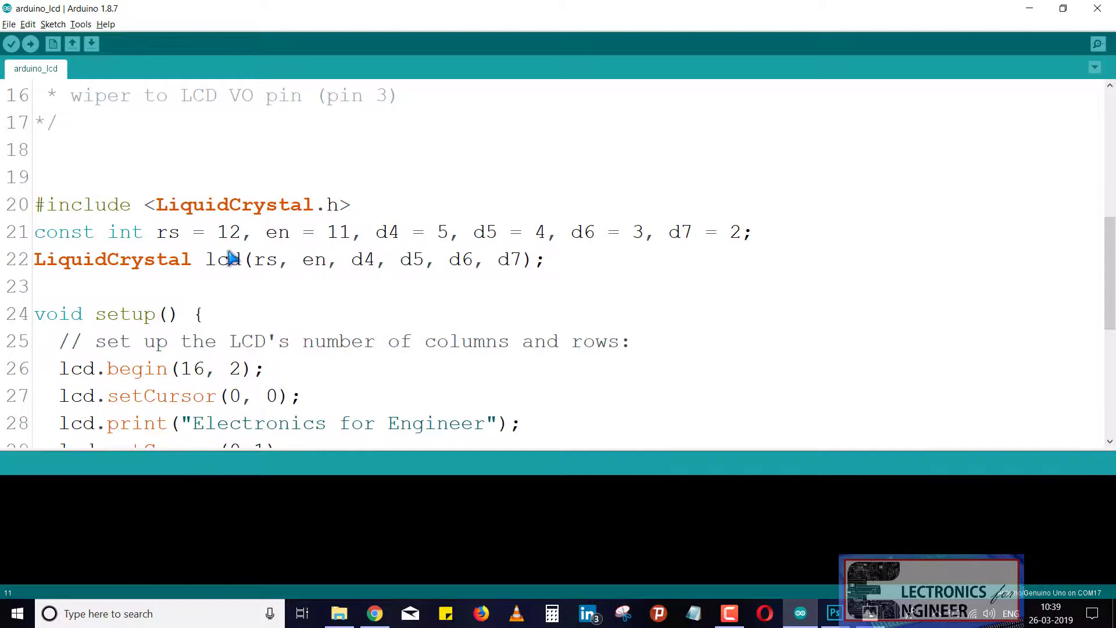
{"action": "mouse_move", "coordinate": [176, 242]}
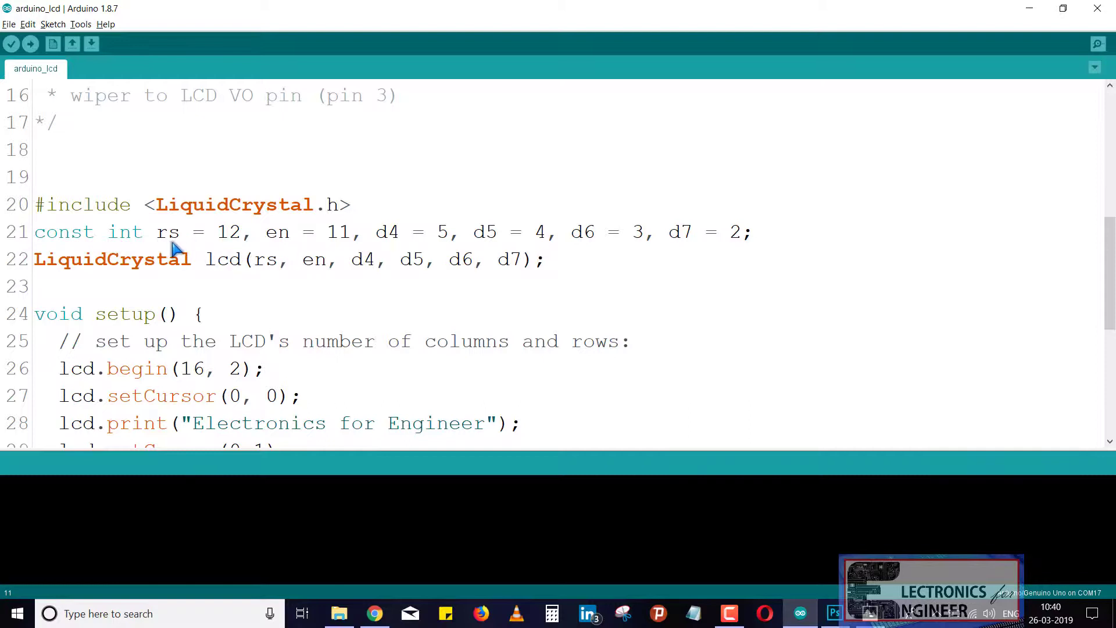
{"action": "mouse_move", "coordinate": [242, 247]}
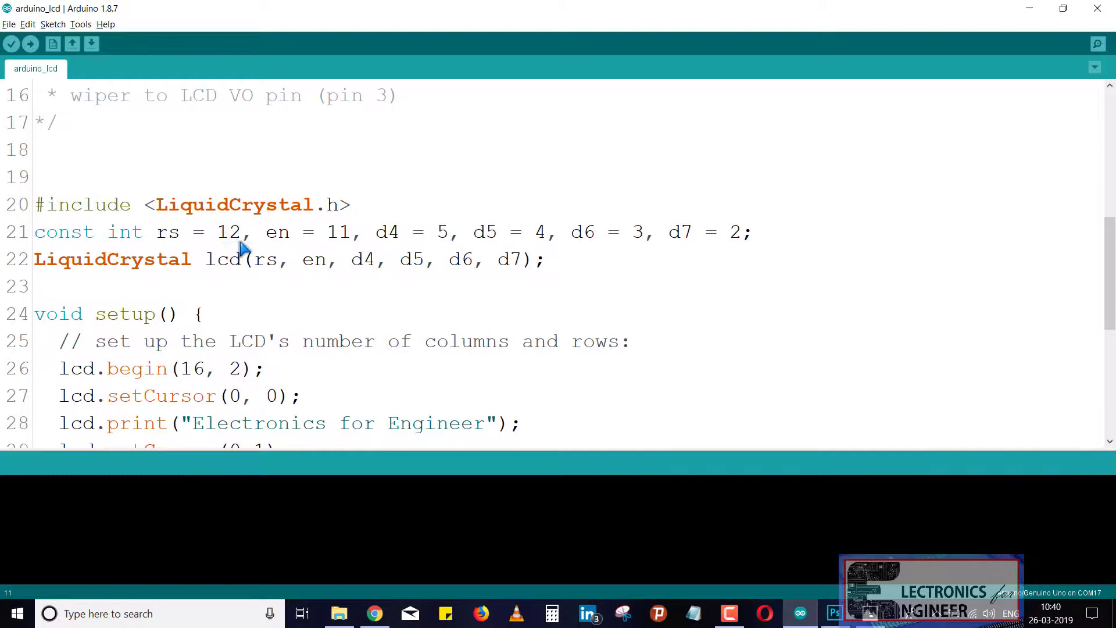
{"action": "mouse_move", "coordinate": [228, 248]}
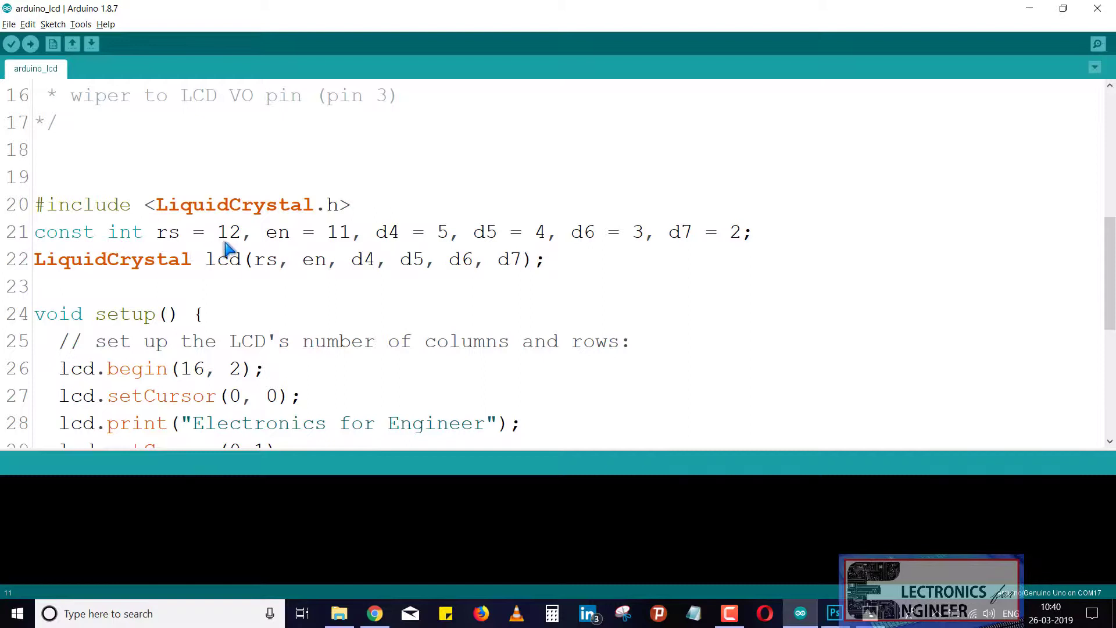
{"action": "mouse_move", "coordinate": [349, 255]}
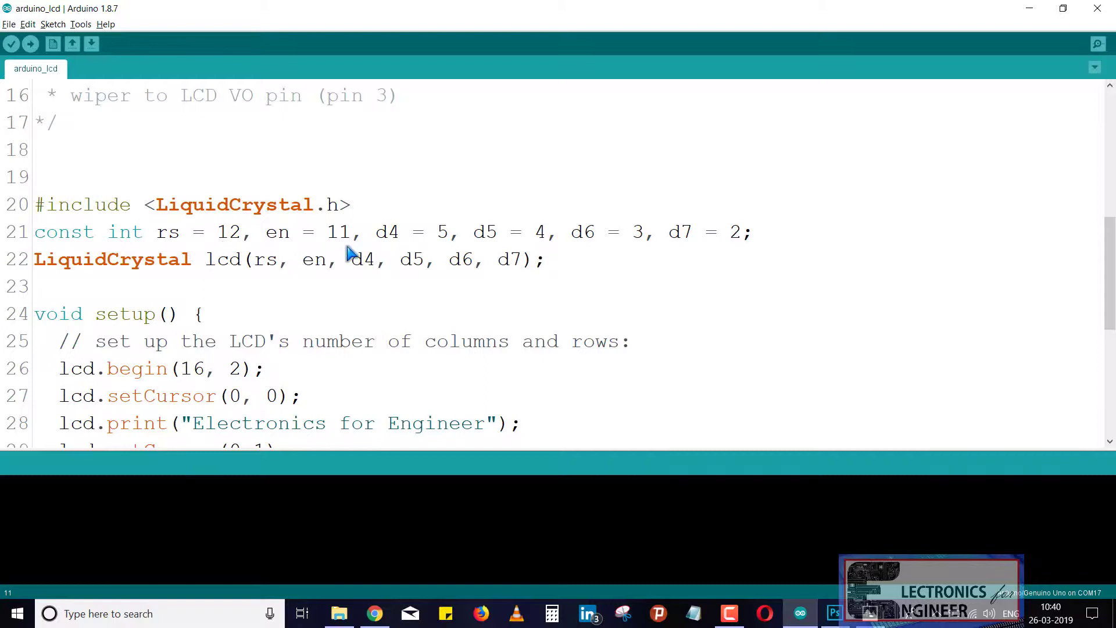
{"action": "mouse_move", "coordinate": [496, 249]}
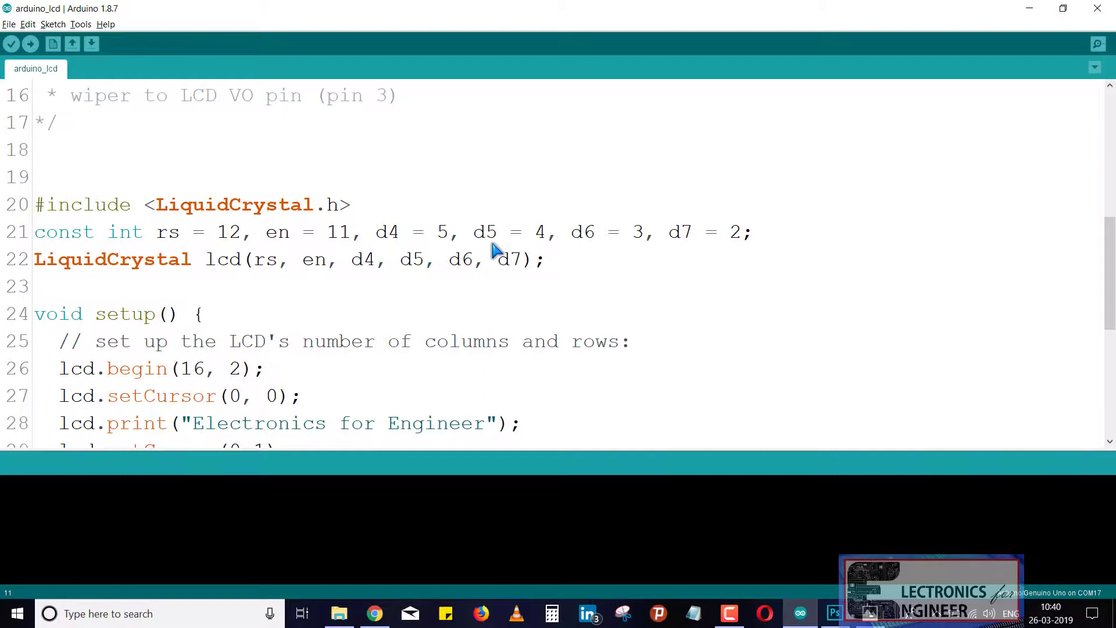
{"action": "mouse_move", "coordinate": [276, 296]}
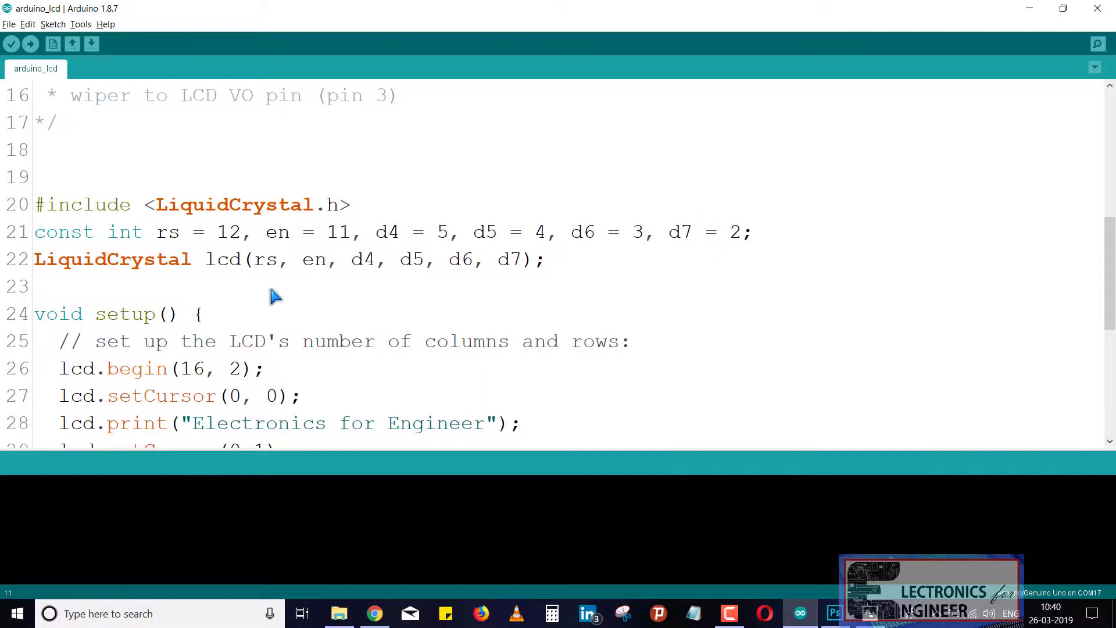
{"action": "scroll", "scroll_direction": "down", "scroll_amount": 3}
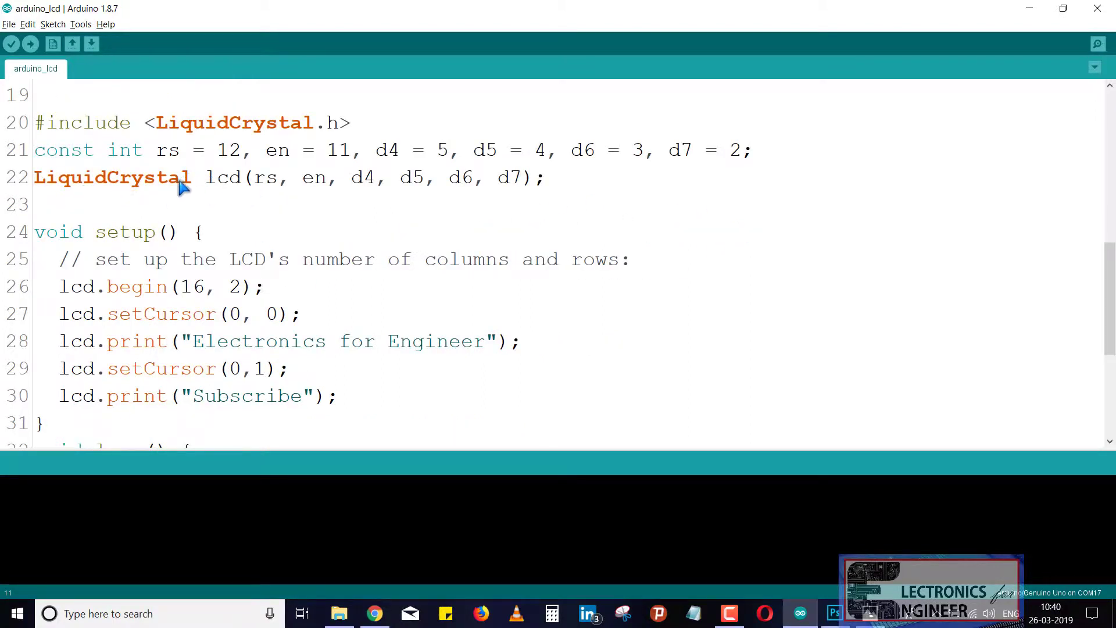
{"action": "mouse_move", "coordinate": [267, 182]}
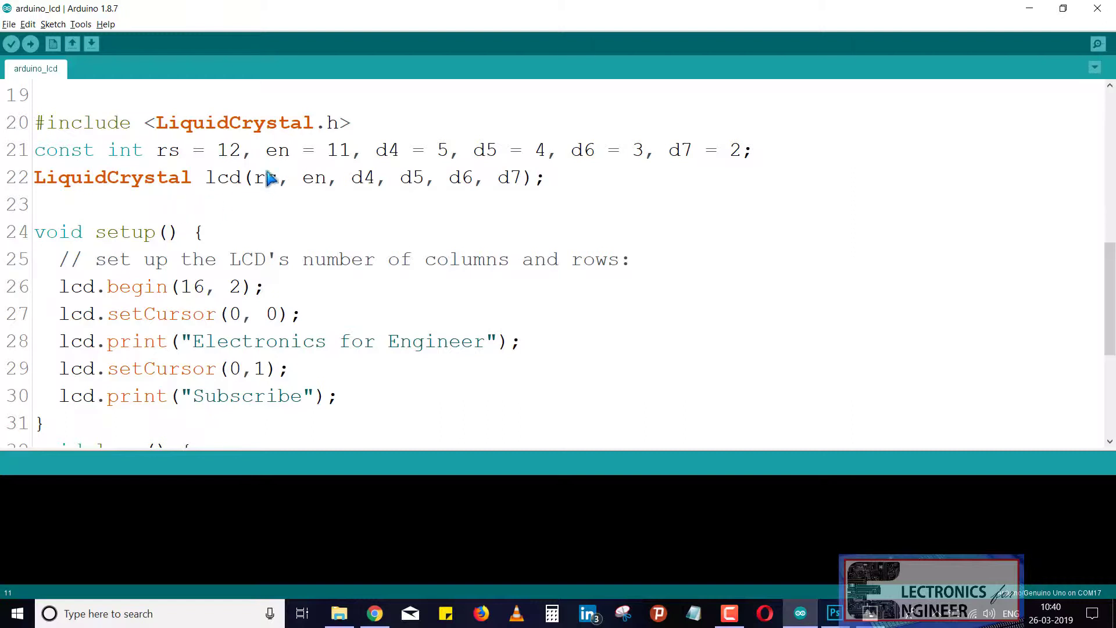
{"action": "mouse_move", "coordinate": [188, 199]}
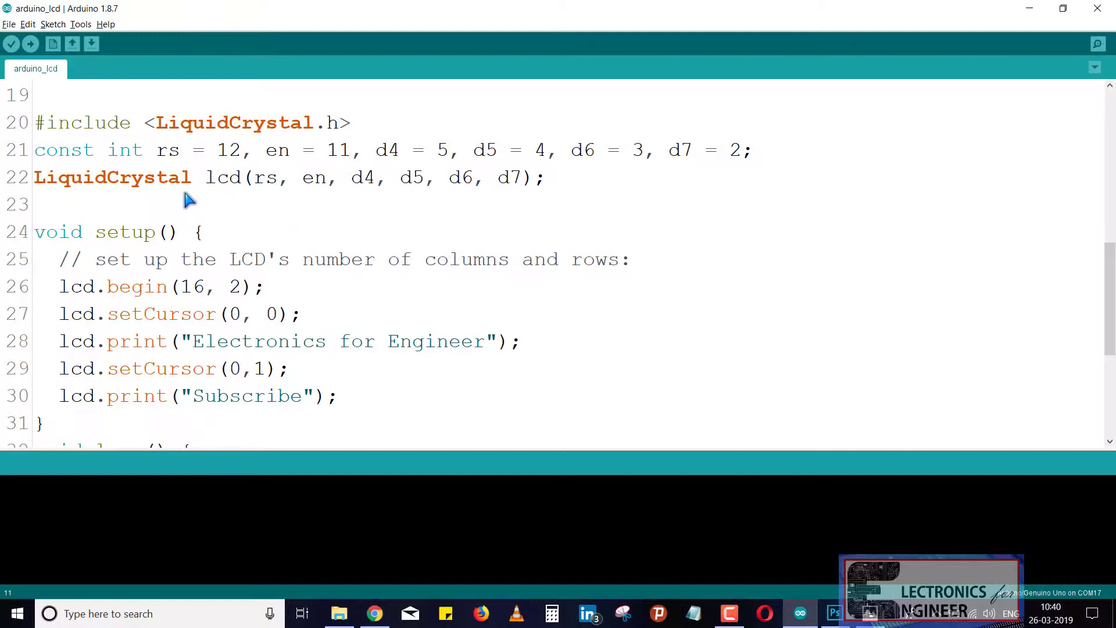
{"action": "scroll", "scroll_direction": "down", "scroll_amount": 3}
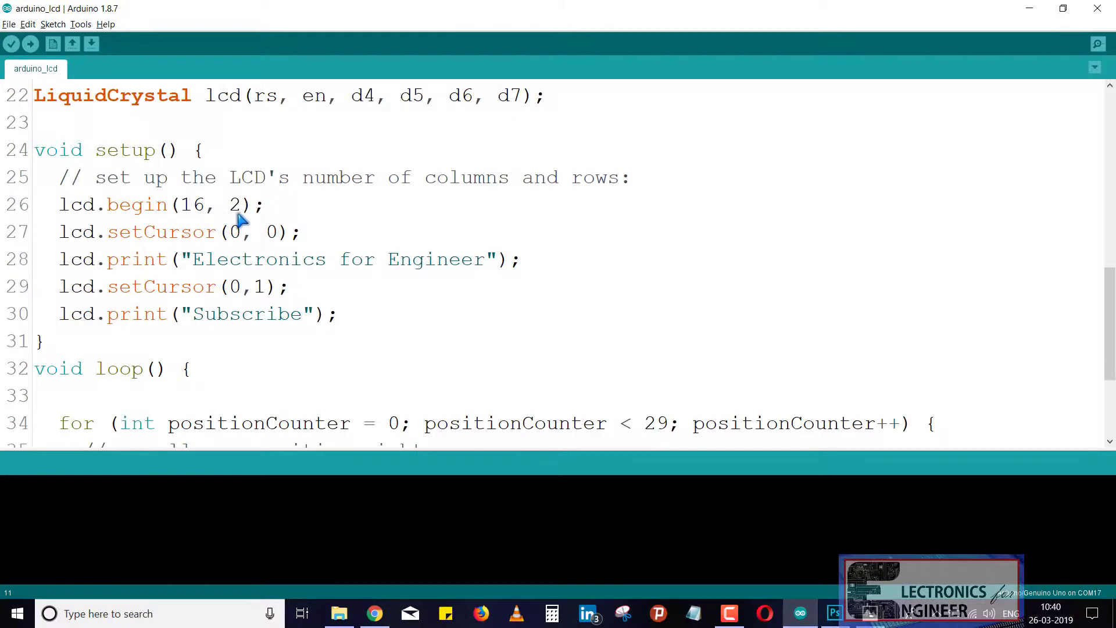
{"action": "left_click", "coordinate": [235, 231]}
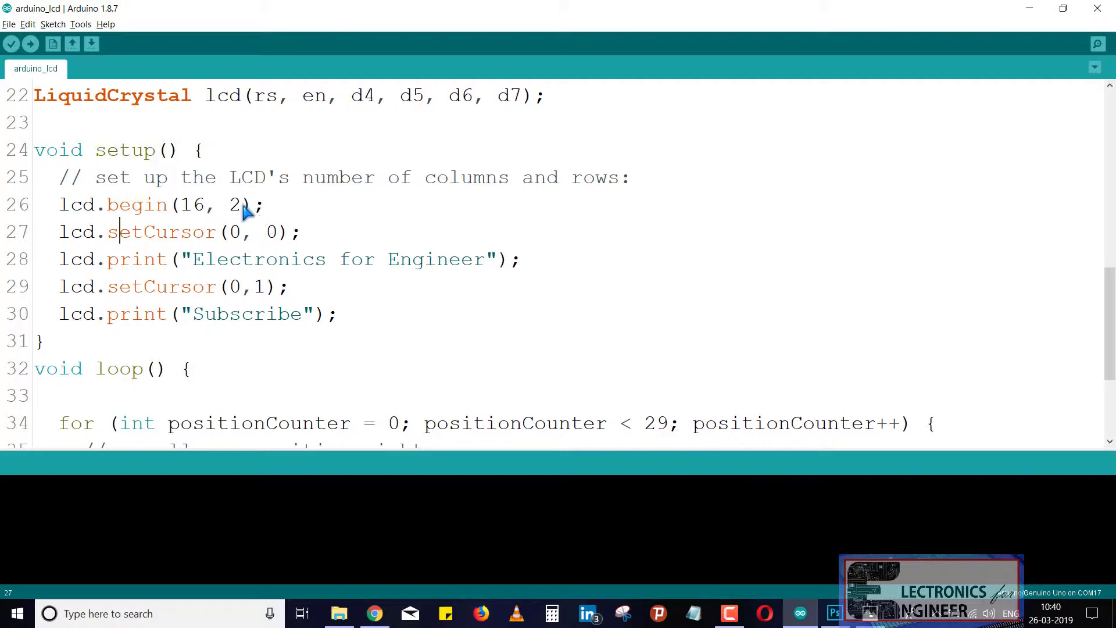
{"action": "mouse_move", "coordinate": [268, 220]}
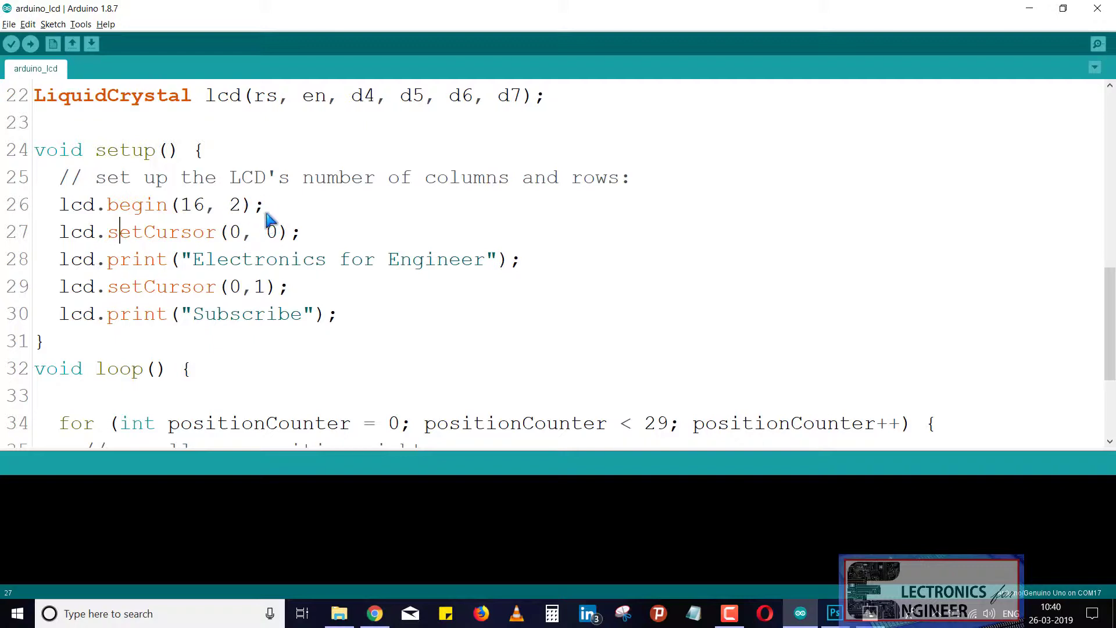
{"action": "mouse_move", "coordinate": [146, 277]}
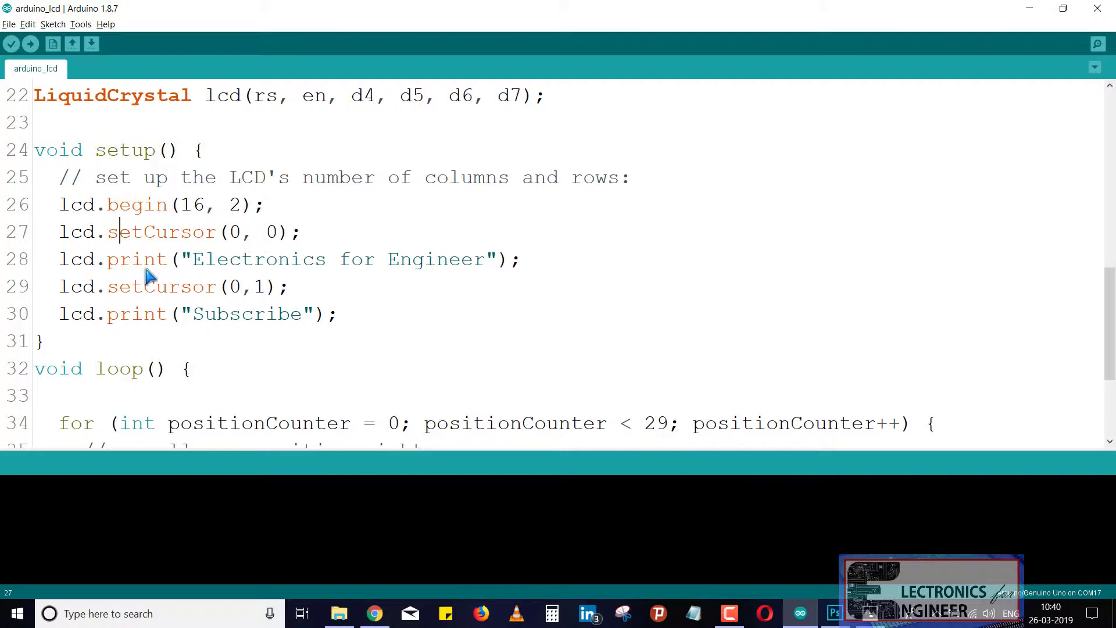
{"action": "mouse_move", "coordinate": [383, 282]}
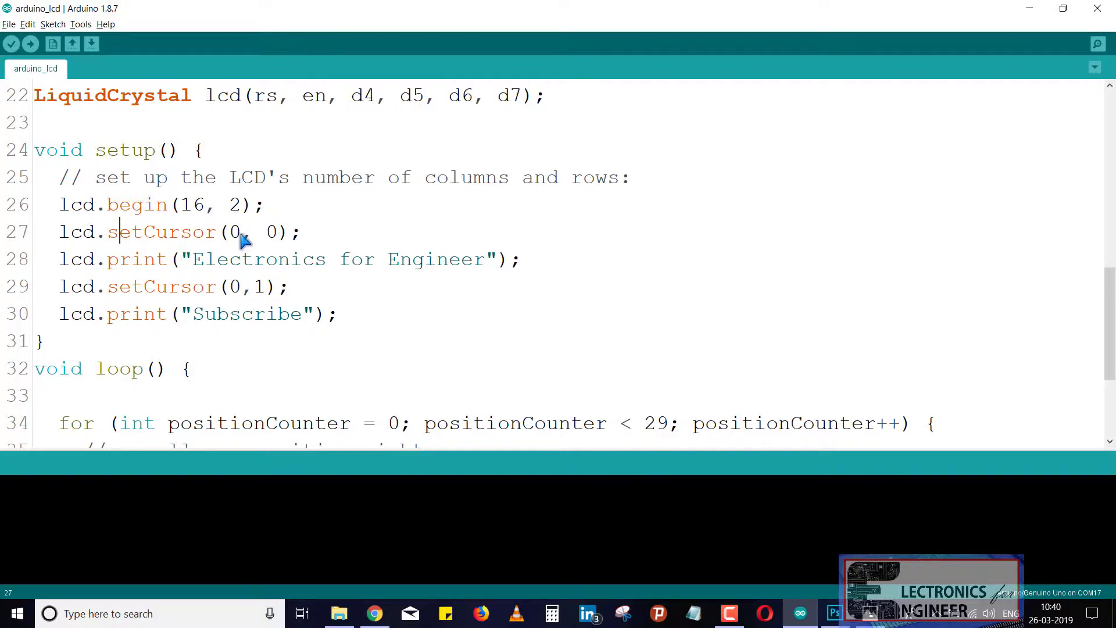
{"action": "mouse_move", "coordinate": [295, 239]}
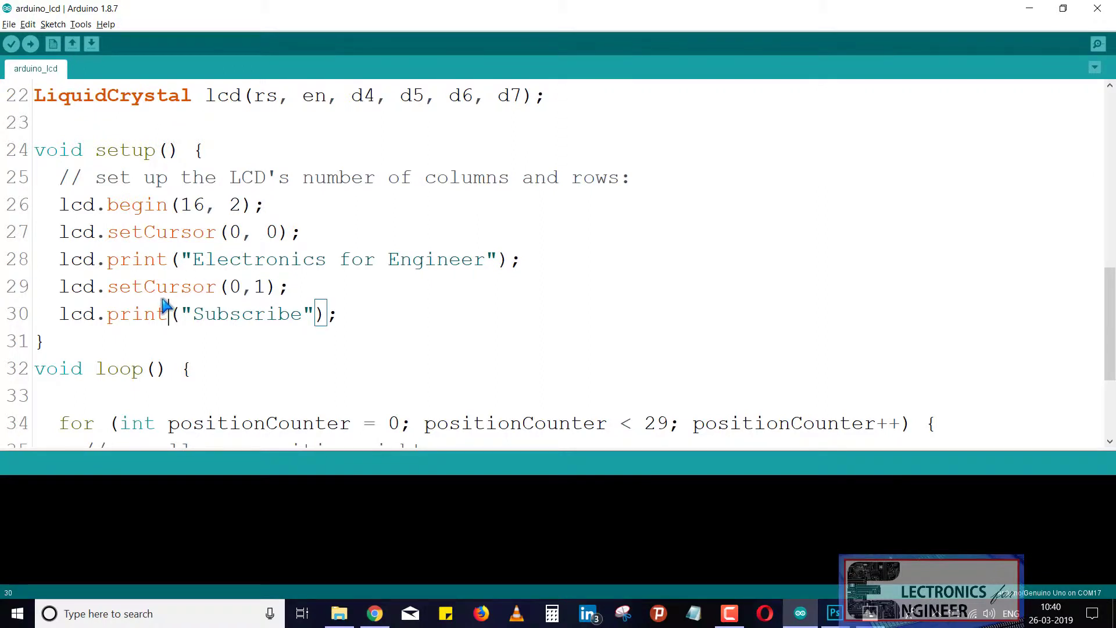
{"action": "mouse_move", "coordinate": [280, 303]}
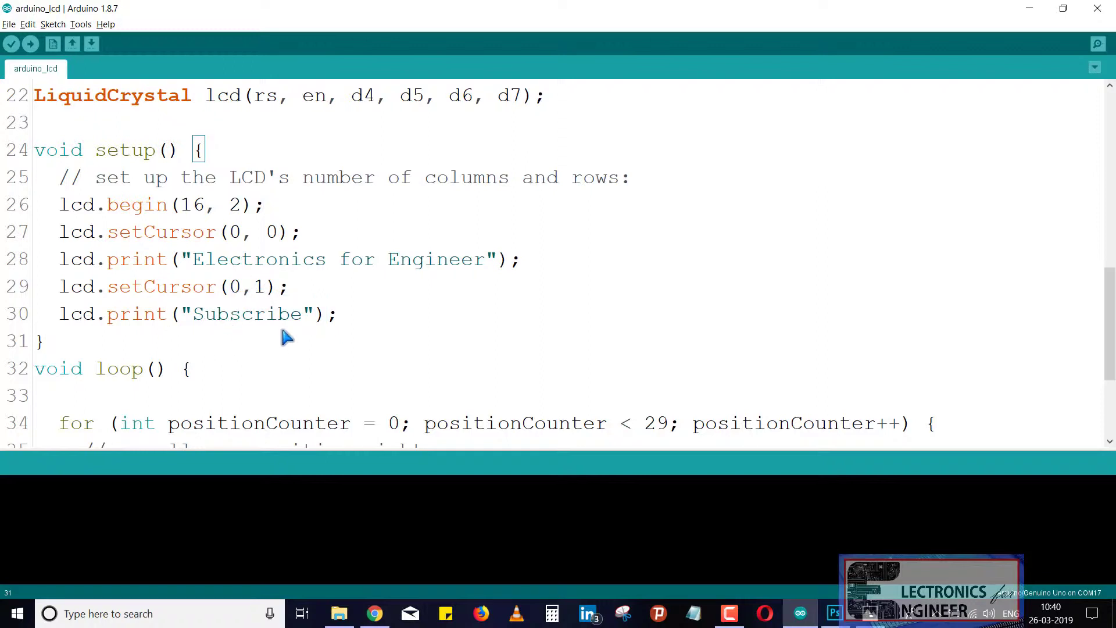
{"action": "scroll", "scroll_direction": "down", "scroll_amount": 3}
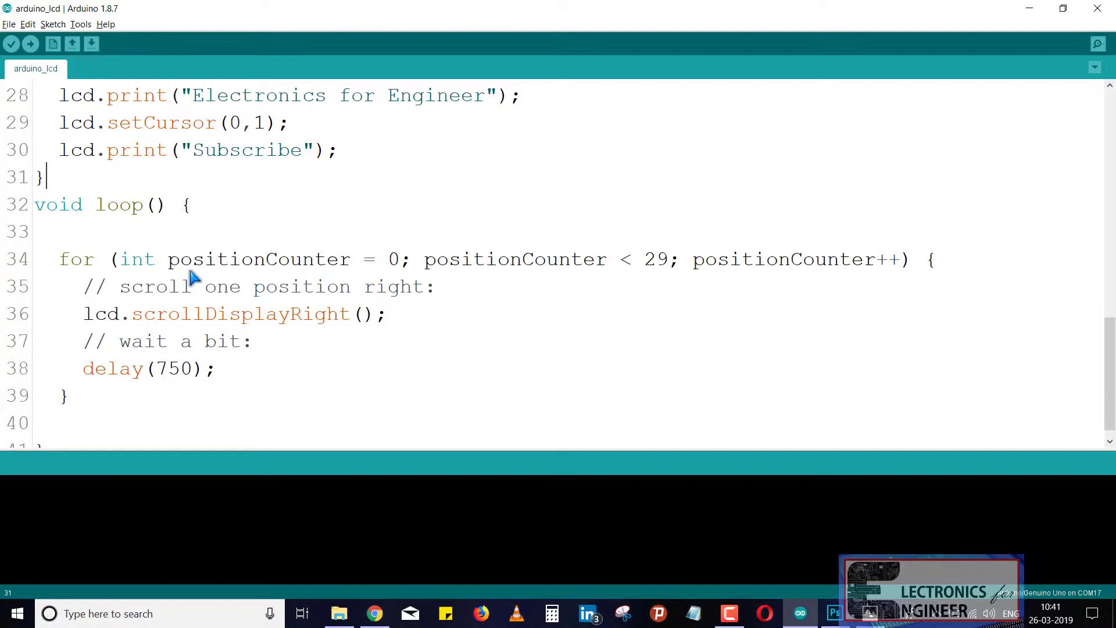
{"action": "mouse_move", "coordinate": [204, 335]}
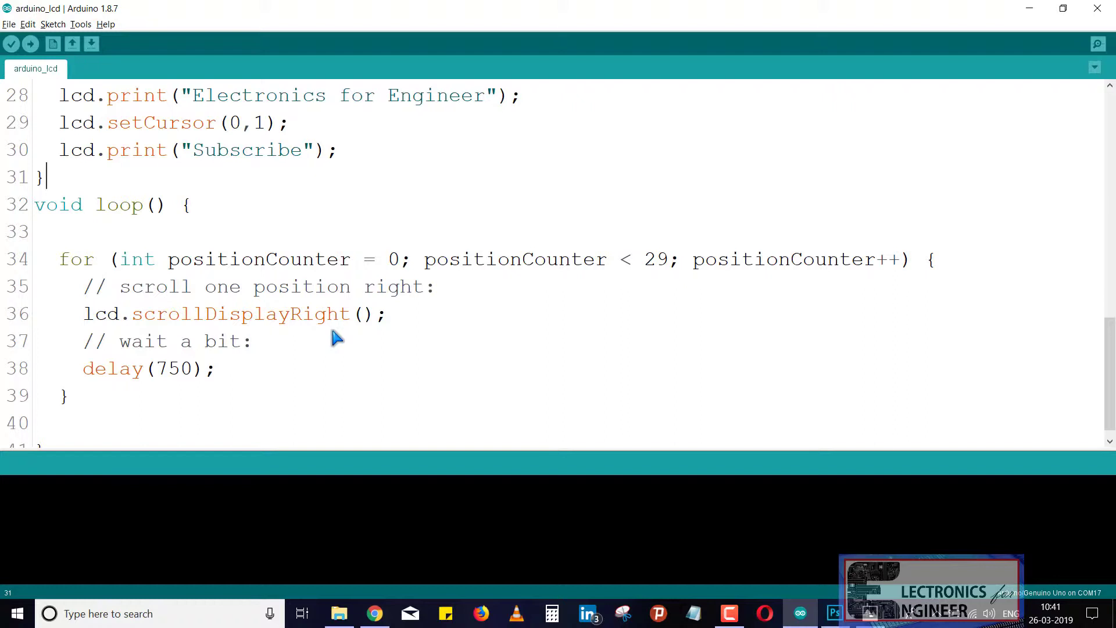
{"action": "left_click", "coordinate": [217, 368]}
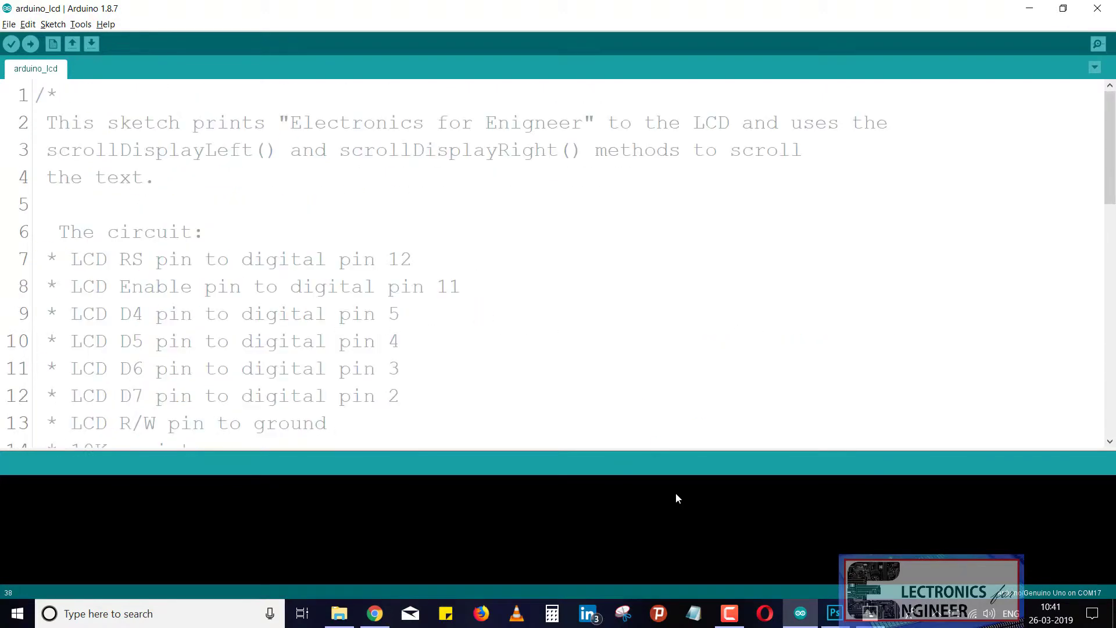
Step: Verify the sketch (1920 bytes, 5% of storage) and start uploading it to the board
{"action": "left_click", "coordinate": [11, 43]}
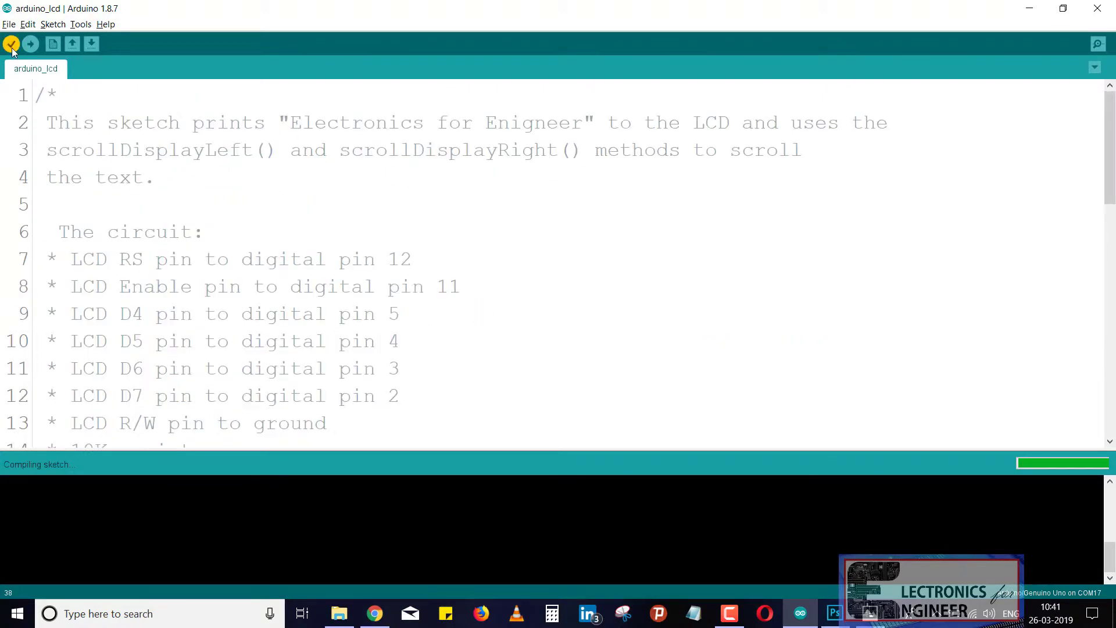
{"action": "left_click", "coordinate": [11, 43]}
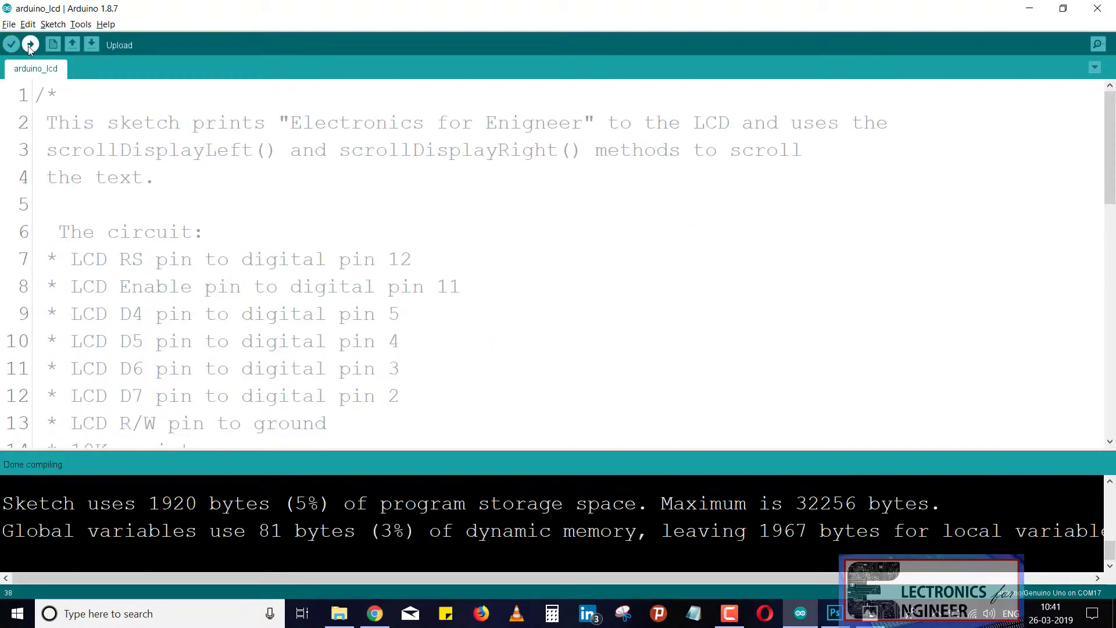
{"action": "left_click", "coordinate": [29, 44]}
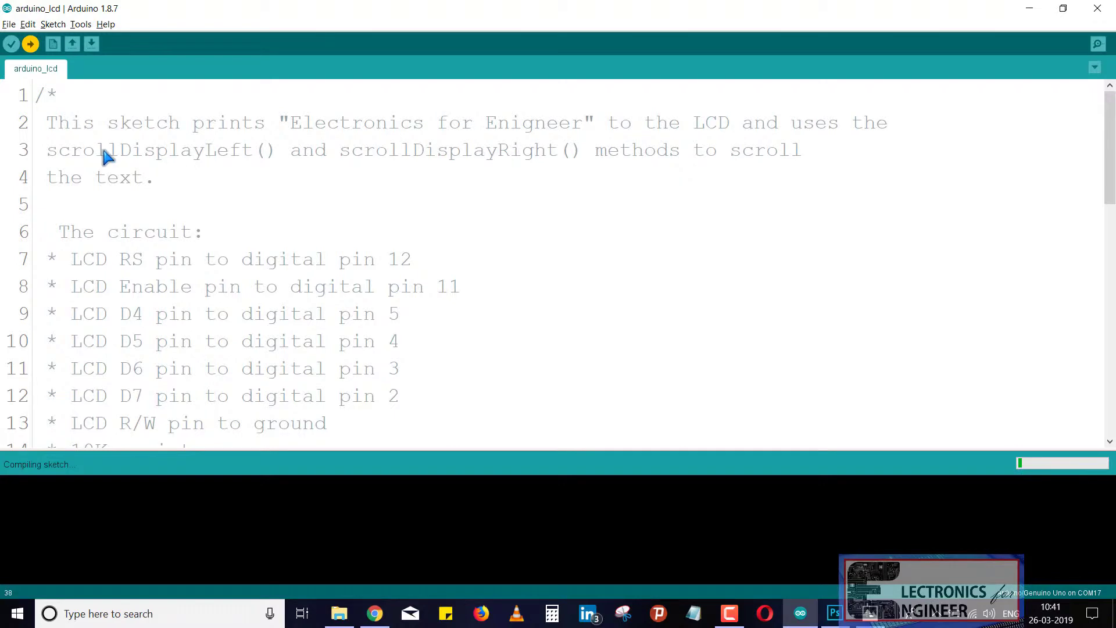